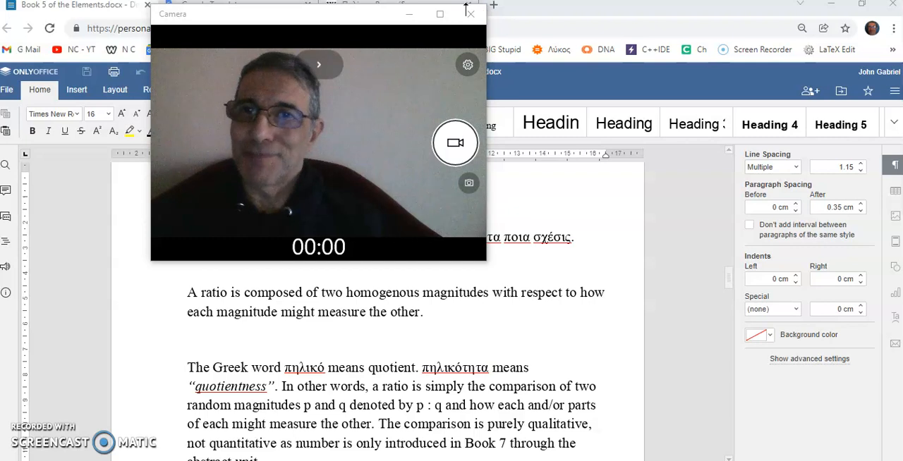
Switch from the Definition 3 document to the Elements PDF at Book 5's ratio definition
{"action": "left_click", "coordinate": [471, 15]}
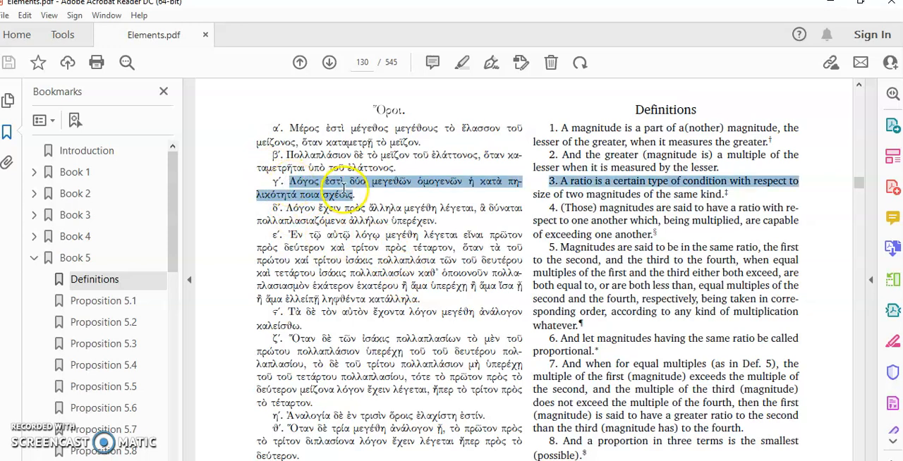
{"action": "left_click", "coordinate": [370, 205]}
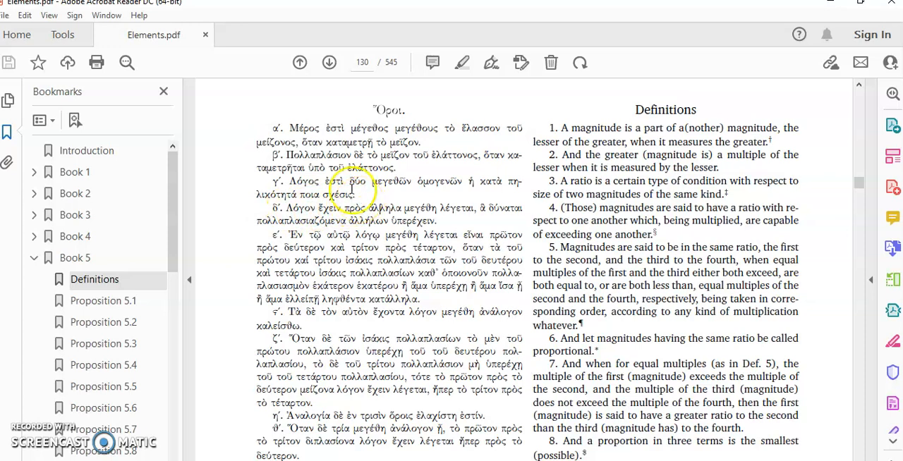
{"action": "mouse_move", "coordinate": [446, 208]}
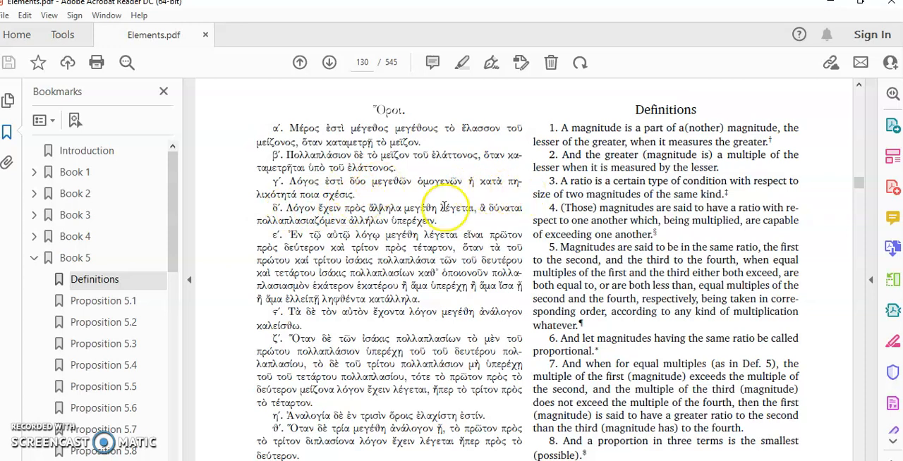
{"action": "mouse_move", "coordinate": [370, 195]}
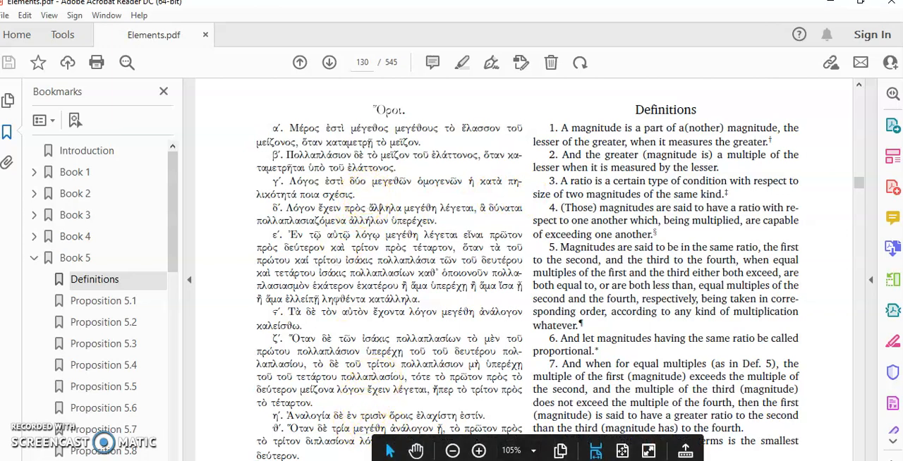
View πηλικότητα rendered as 'celestiality' in Google Translate, then read down the Πηλίκο Wikipedia article
{"action": "left_click", "coordinate": [211, 6]}
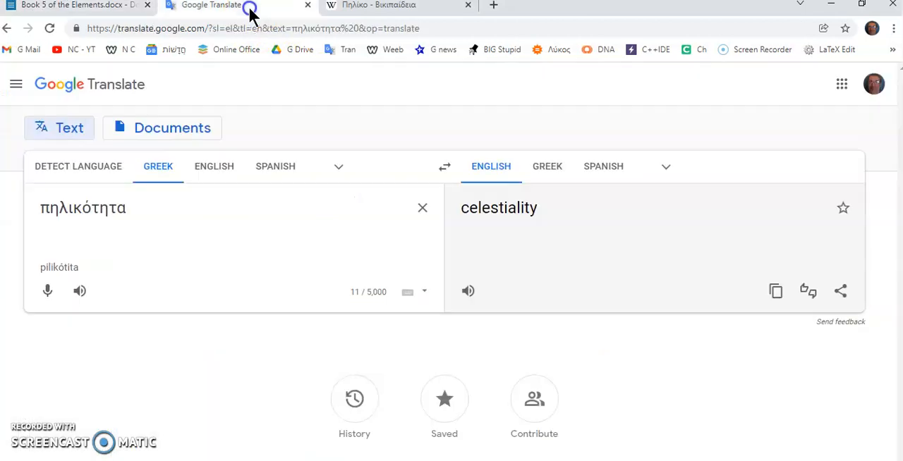
{"action": "left_click", "coordinate": [130, 207]}
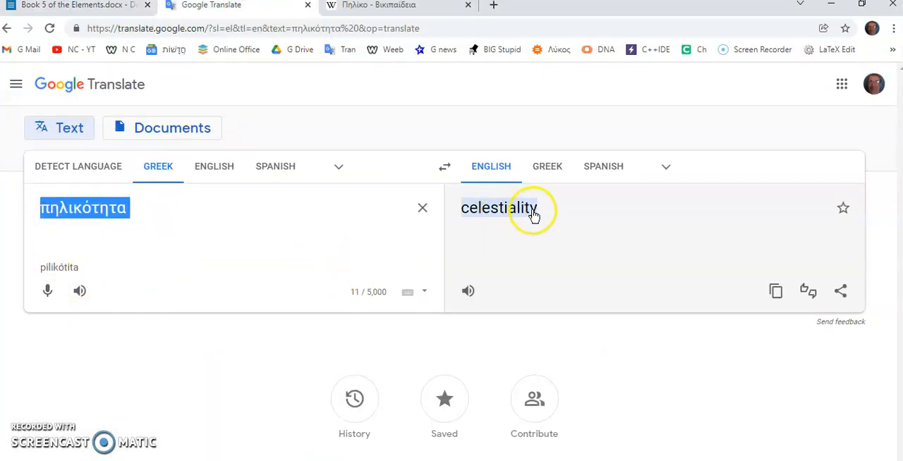
{"action": "mouse_move", "coordinate": [506, 222]}
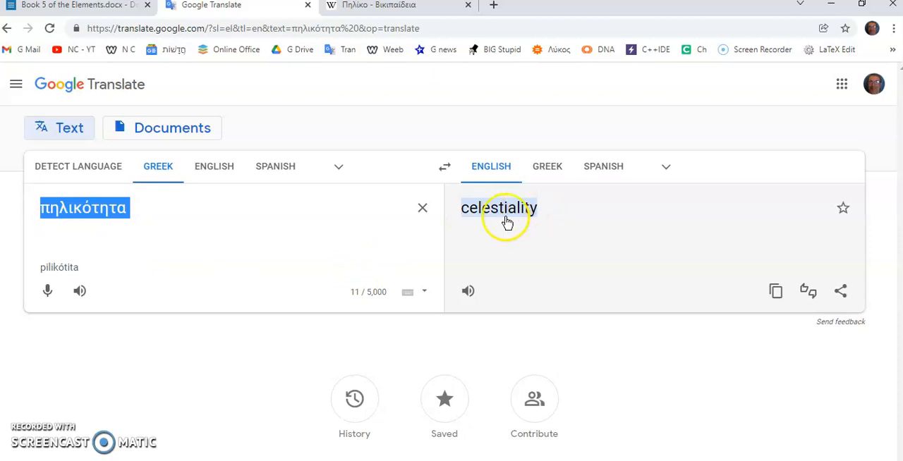
{"action": "mouse_move", "coordinate": [535, 176]}
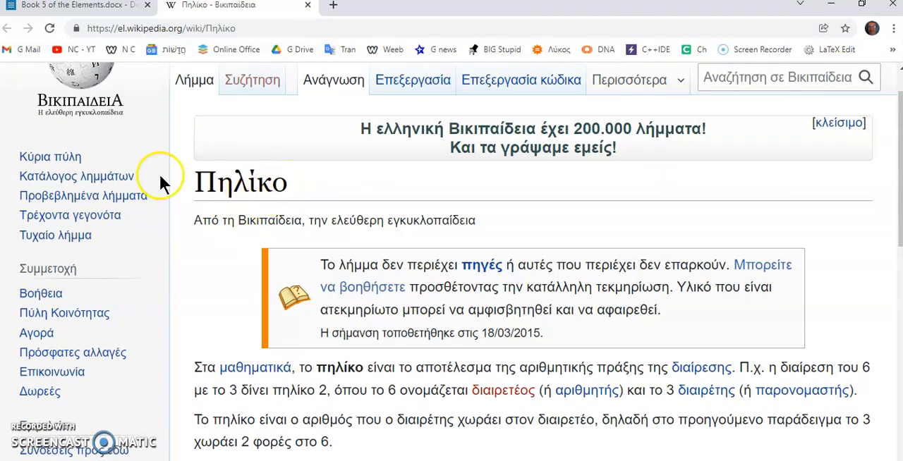
{"action": "scroll", "scroll_direction": "down", "scroll_amount": 3}
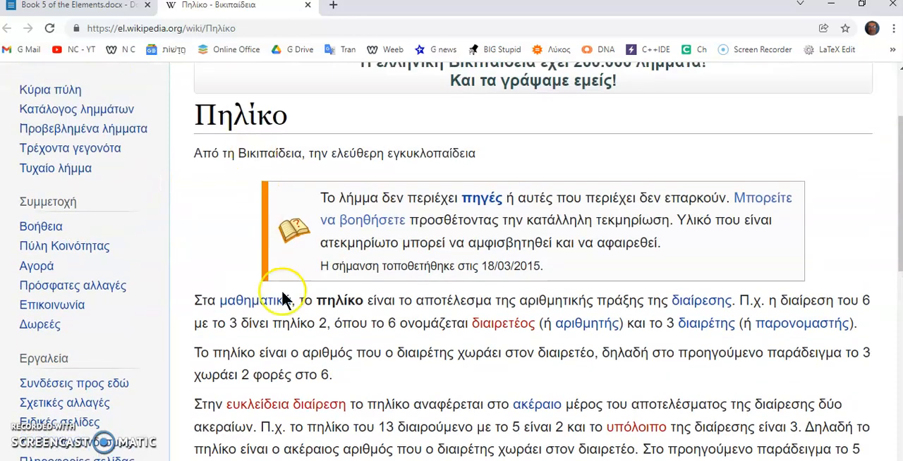
{"action": "mouse_move", "coordinate": [101, 13]}
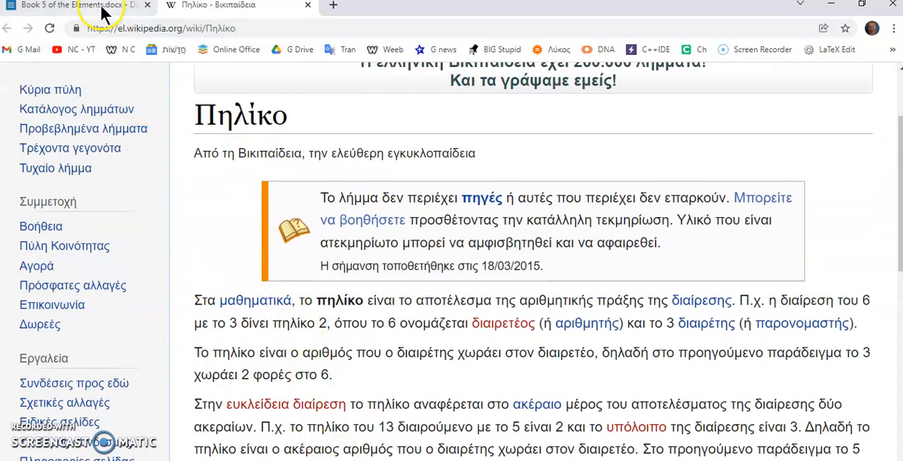
Return to the Book 5 document and highlight the English Definition 3 sentence about ratio
{"action": "left_click", "coordinate": [78, 12]}
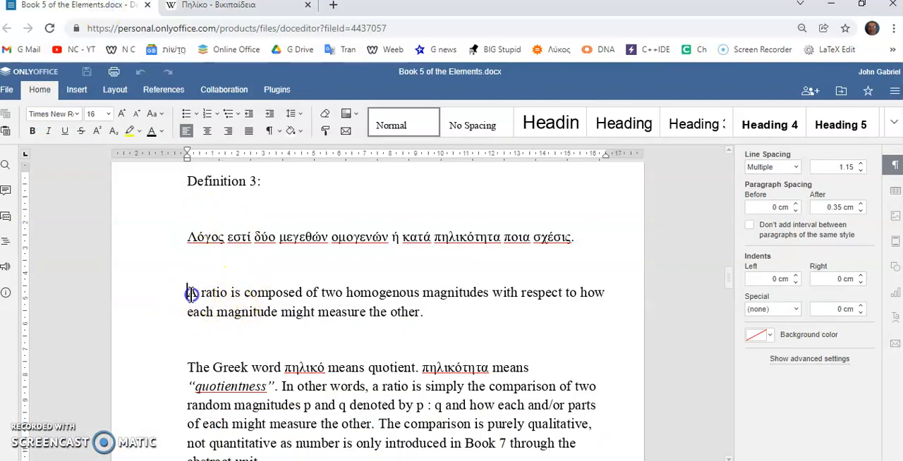
{"action": "left_click_drag", "start_coordinate": [186, 292], "coordinate": [429, 313]}
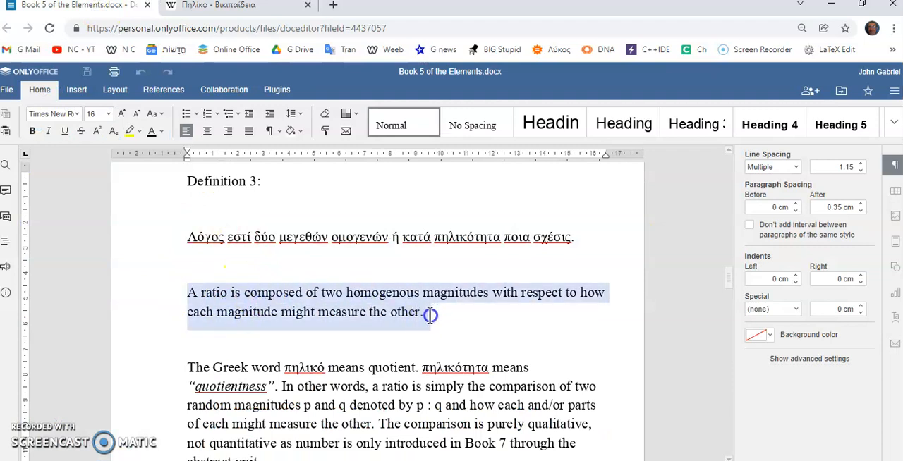
{"action": "mouse_move", "coordinate": [656, 353]}
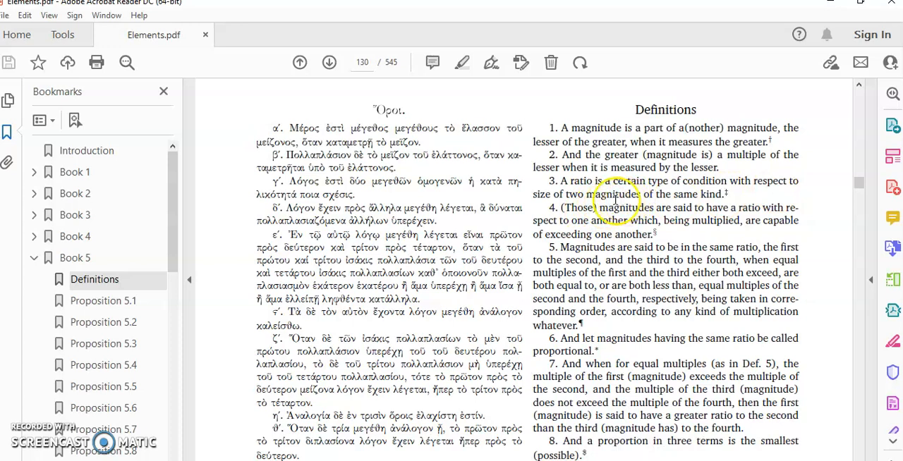
{"action": "mouse_move", "coordinate": [847, 11]}
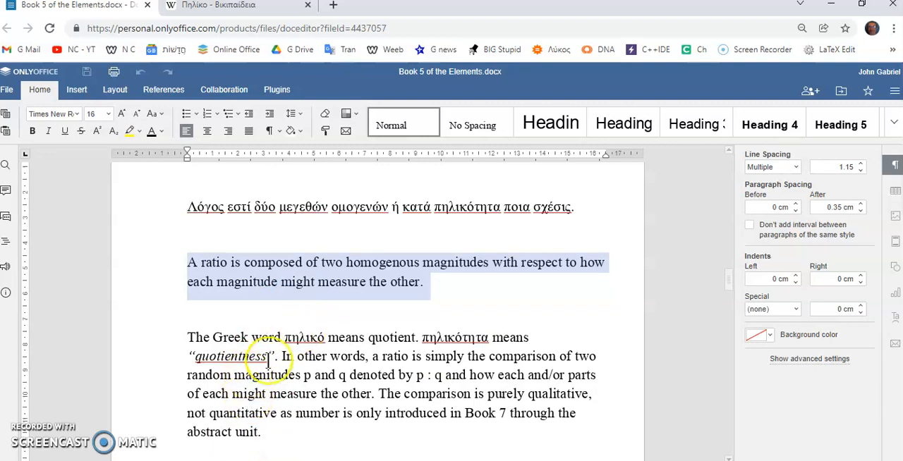
Select the word 'quotientness' and then the Greek word 'πηλικότητα' in the document
{"action": "double_click", "coordinate": [228, 355]}
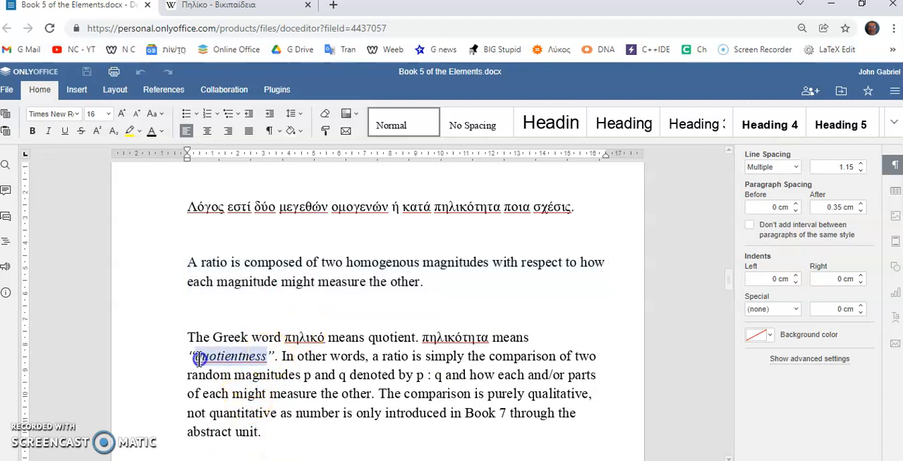
{"action": "left_click", "coordinate": [48, 131]}
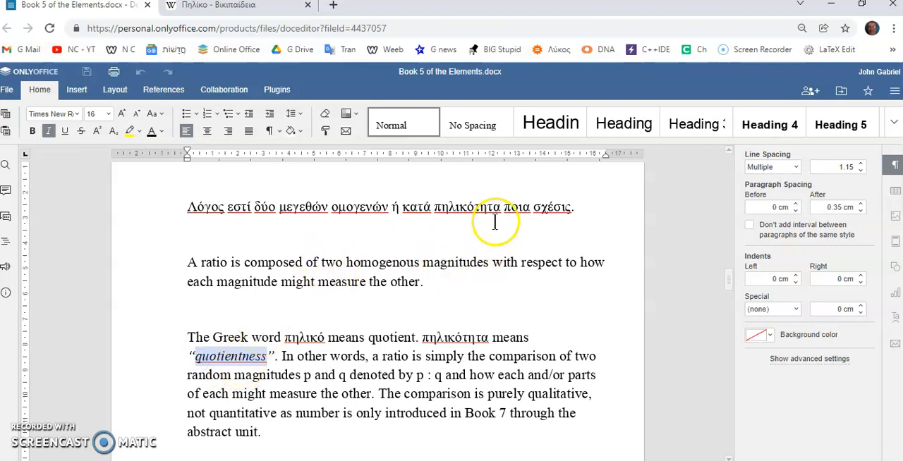
{"action": "double_click", "coordinate": [468, 206]}
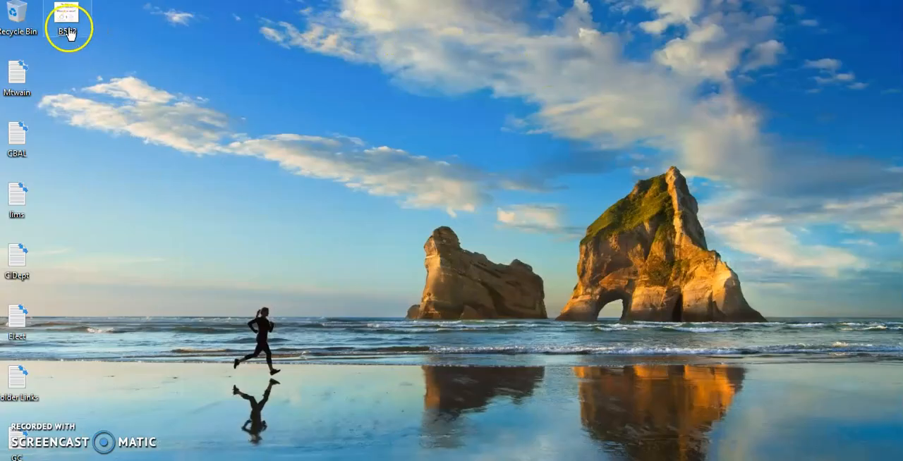
Show the B5D3.jpg title image 'Book 5 : Definition 3 – What is a ratio?' full screen in Photos
{"action": "double_click", "coordinate": [66, 15]}
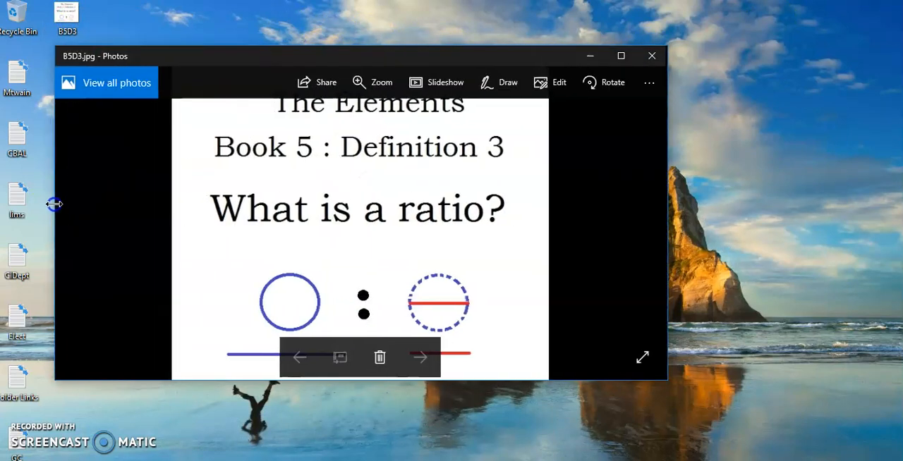
{"action": "left_click", "coordinate": [621, 57]}
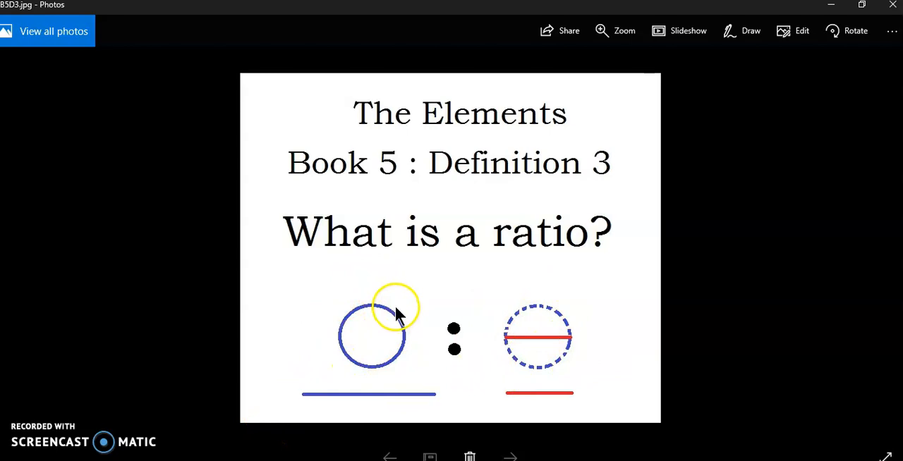
{"action": "mouse_move", "coordinate": [539, 302]}
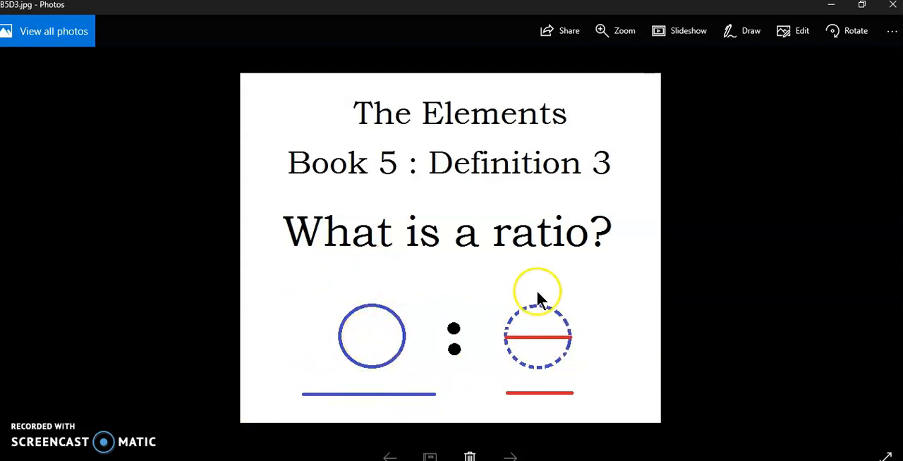
{"action": "mouse_move", "coordinate": [538, 364]}
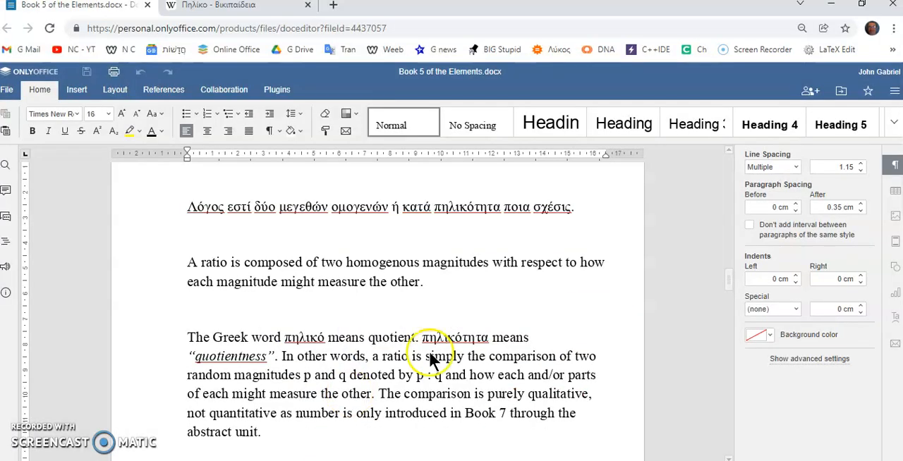
Return to the Πηλίκο article and highlight the word διαιρετέος in its opening sentence
{"action": "left_click", "coordinate": [233, 6]}
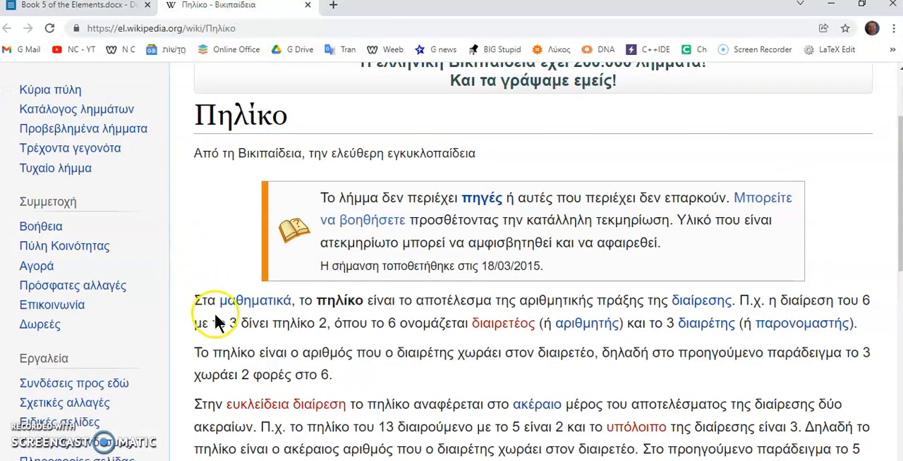
{"action": "scroll", "scroll_direction": "down", "scroll_amount": 3}
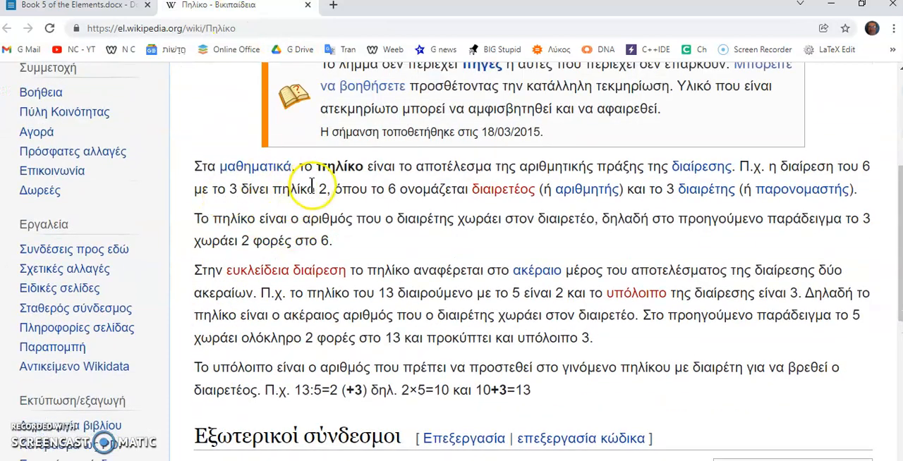
{"action": "mouse_move", "coordinate": [364, 285]}
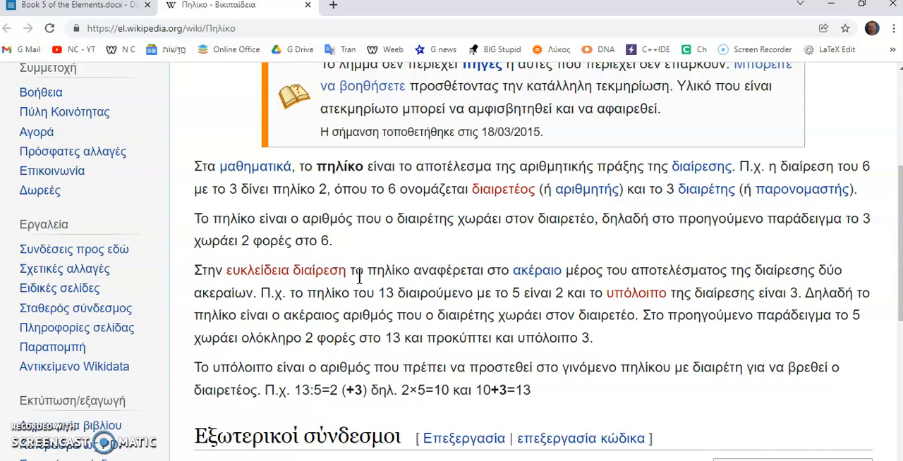
{"action": "mouse_move", "coordinate": [440, 49]}
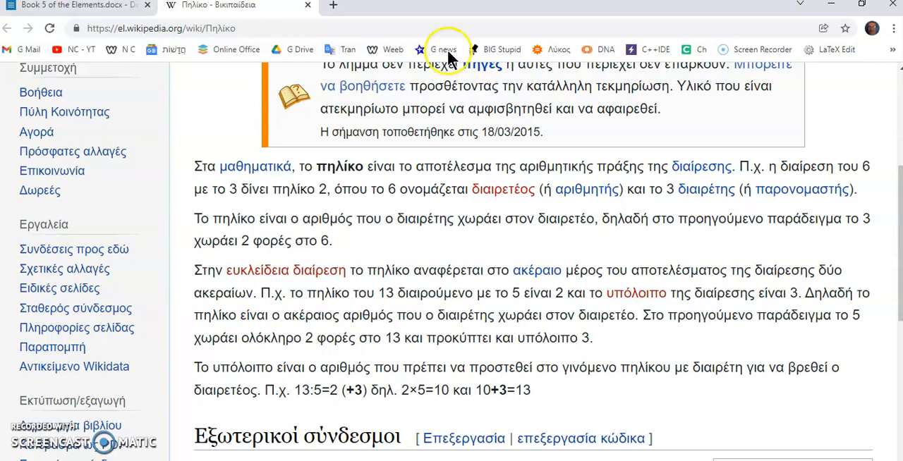
{"action": "mouse_move", "coordinate": [793, 181]}
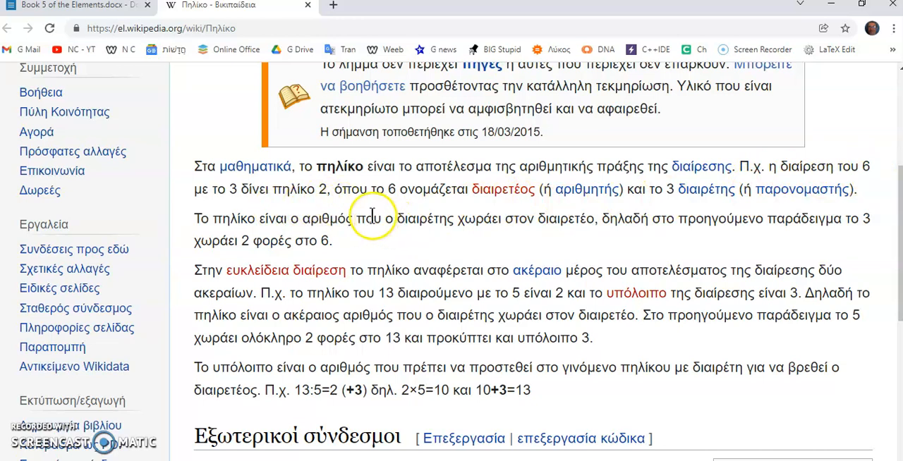
{"action": "mouse_move", "coordinate": [489, 213]}
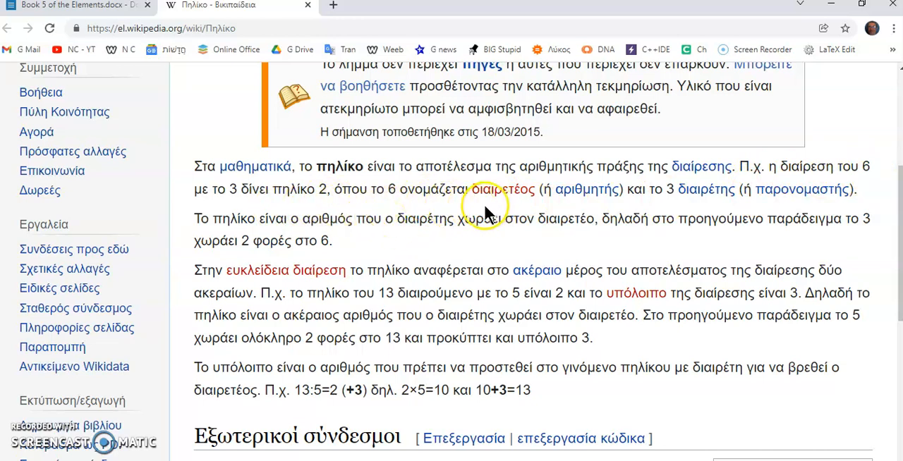
{"action": "mouse_move", "coordinate": [521, 204]}
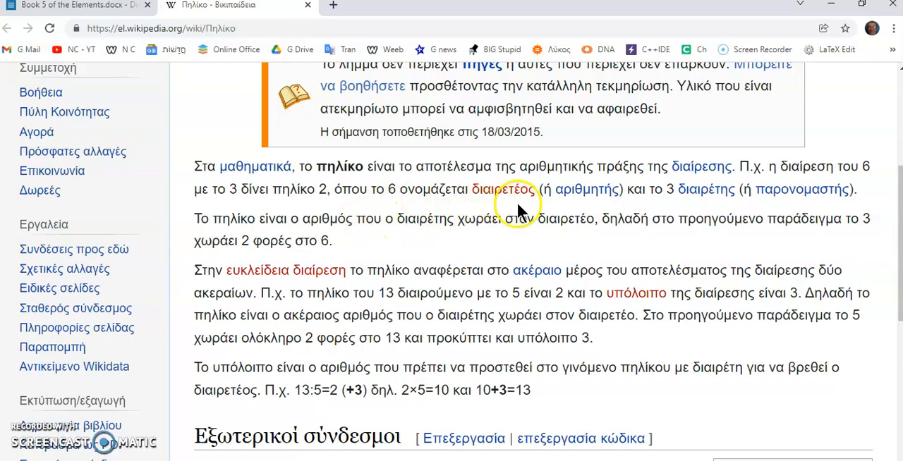
{"action": "mouse_move", "coordinate": [533, 194]}
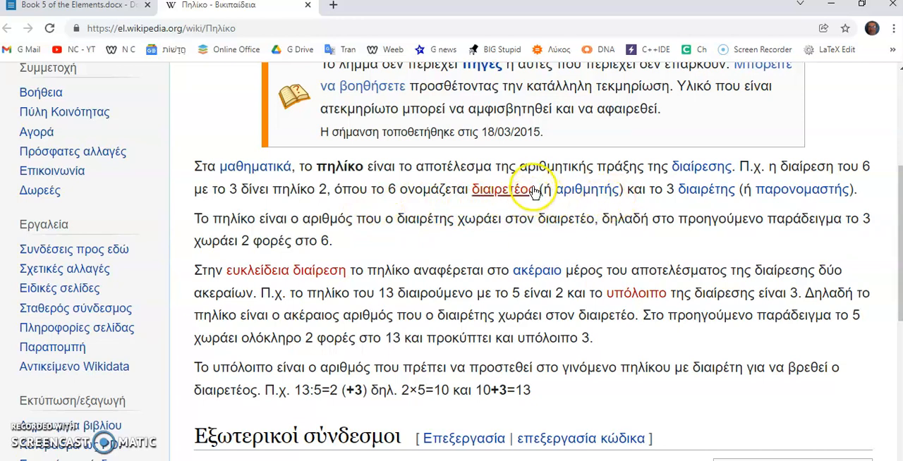
{"action": "double_click", "coordinate": [503, 189]}
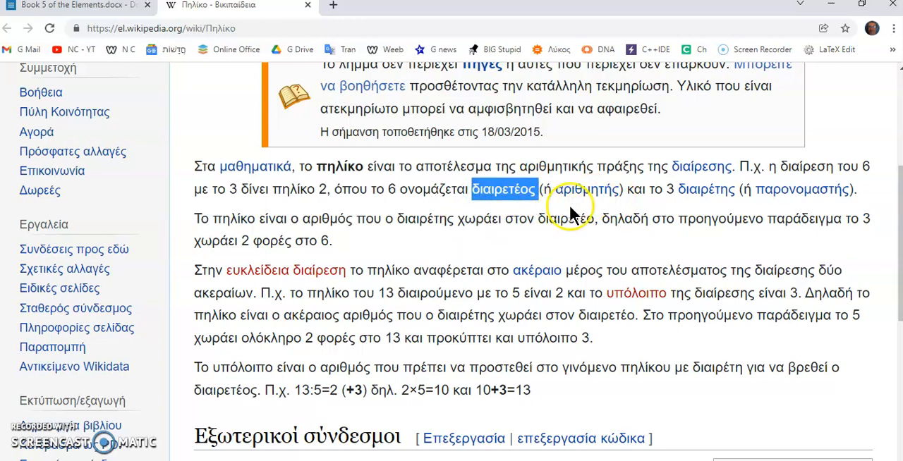
{"action": "mouse_move", "coordinate": [610, 204]}
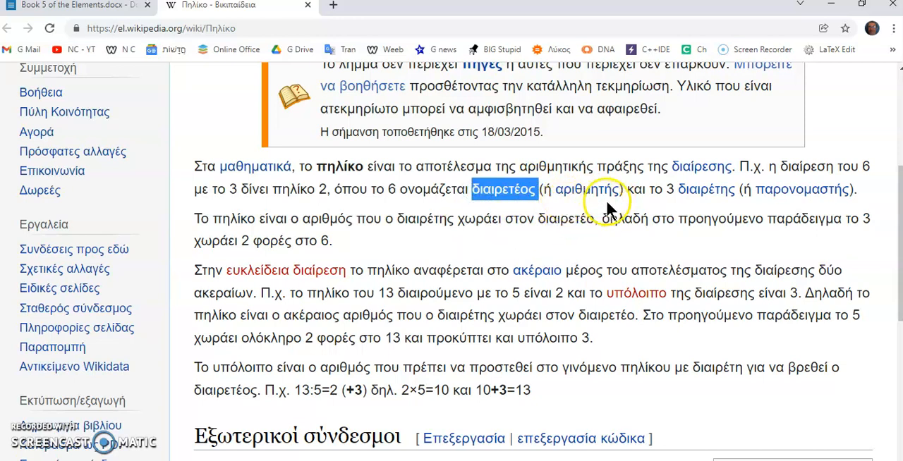
{"action": "mouse_move", "coordinate": [579, 189]}
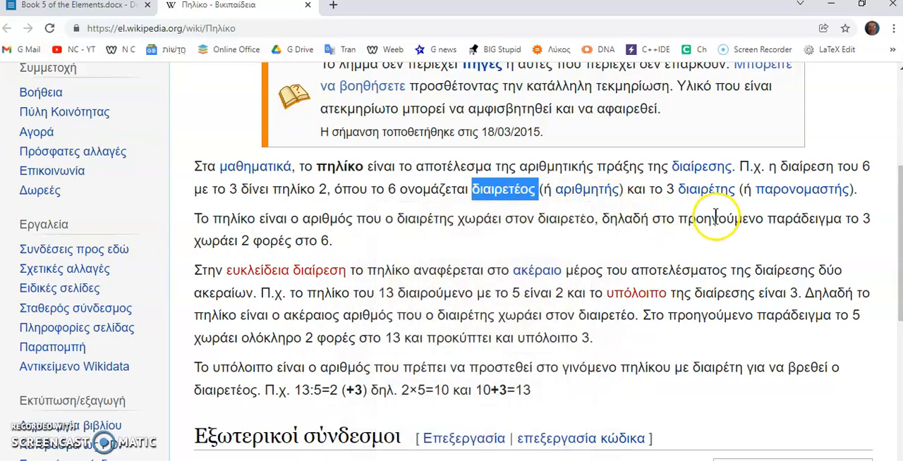
{"action": "mouse_move", "coordinate": [664, 210]}
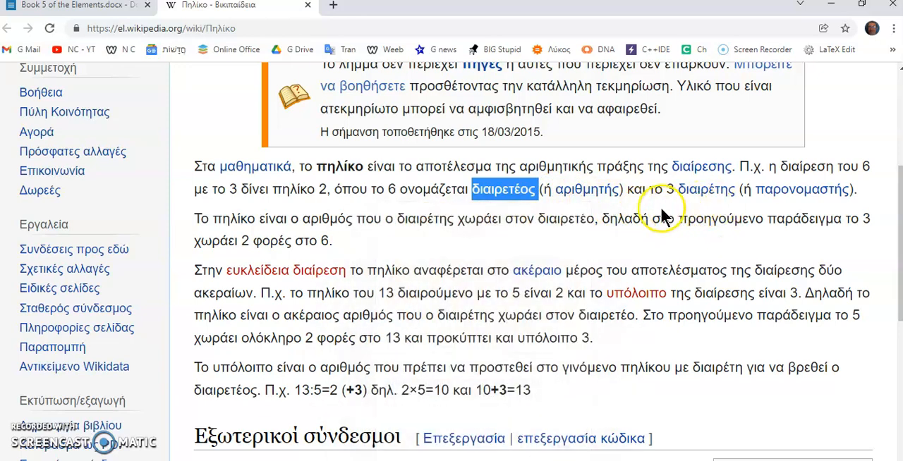
{"action": "mouse_move", "coordinate": [412, 204]}
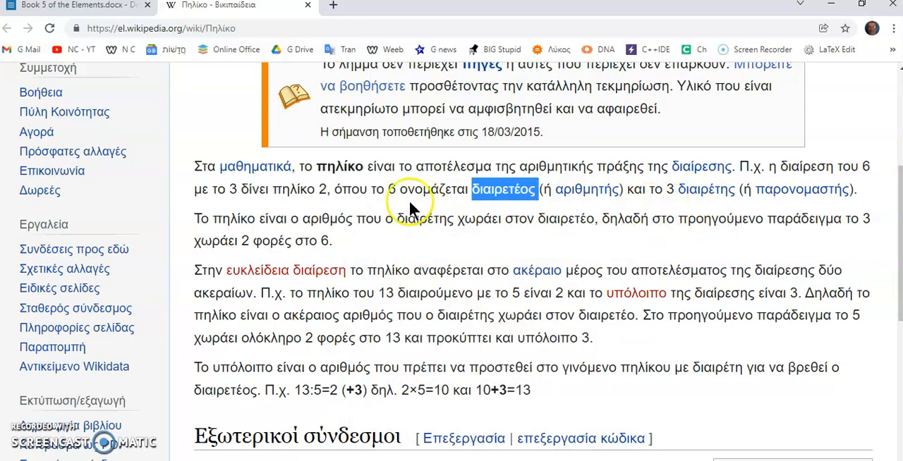
{"action": "mouse_move", "coordinate": [398, 208]}
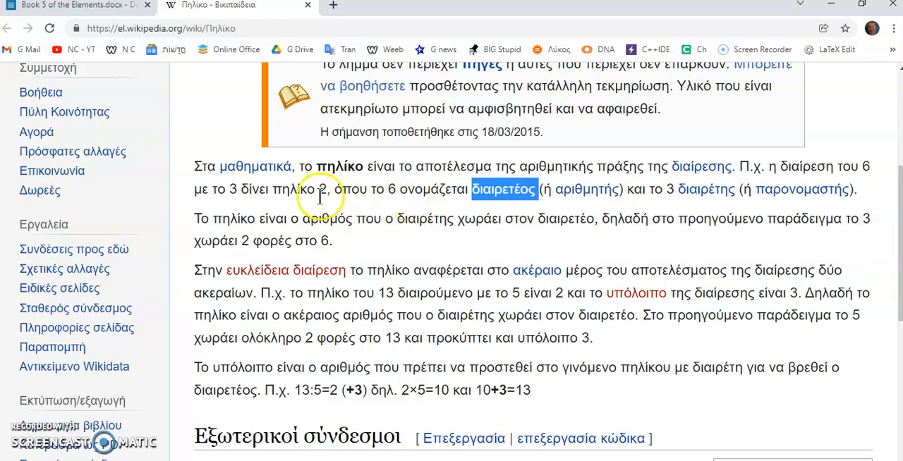
{"action": "mouse_move", "coordinate": [704, 217]}
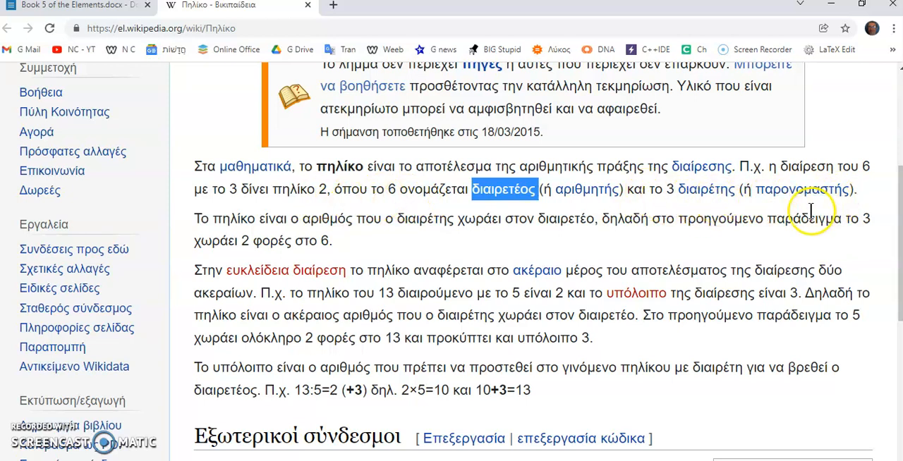
{"action": "mouse_move", "coordinate": [706, 189]}
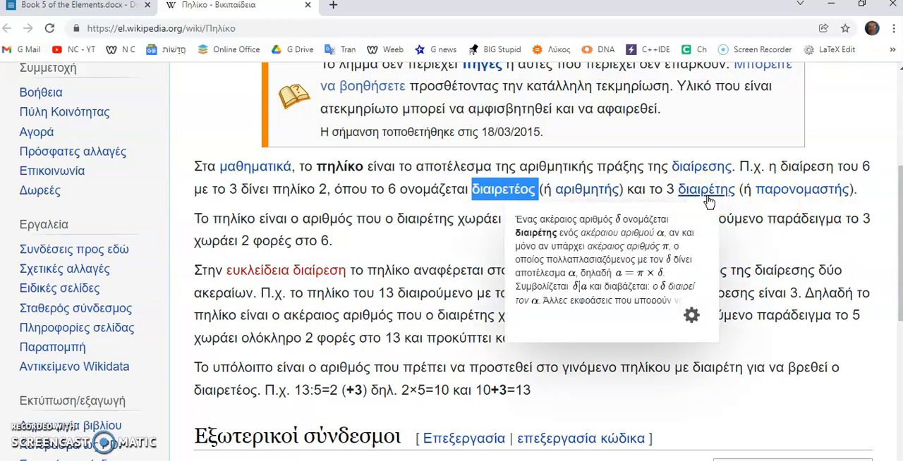
{"action": "mouse_move", "coordinate": [802, 197]}
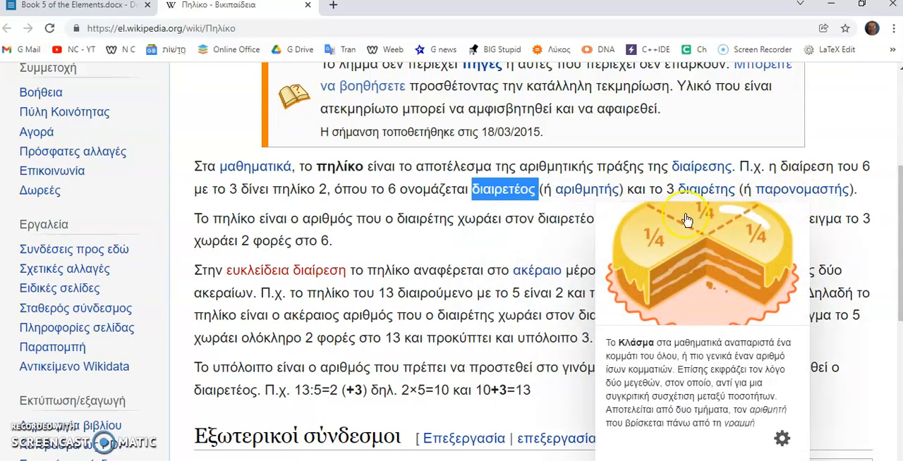
{"action": "mouse_move", "coordinate": [257, 231]}
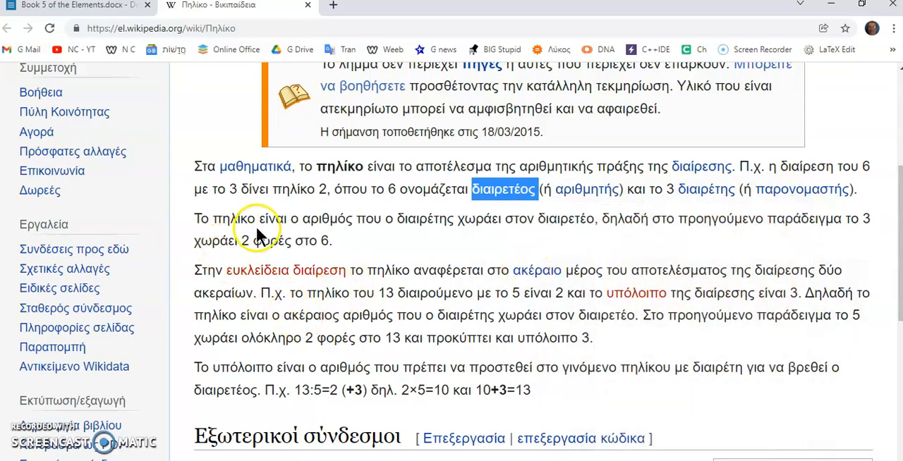
{"action": "mouse_move", "coordinate": [367, 242]}
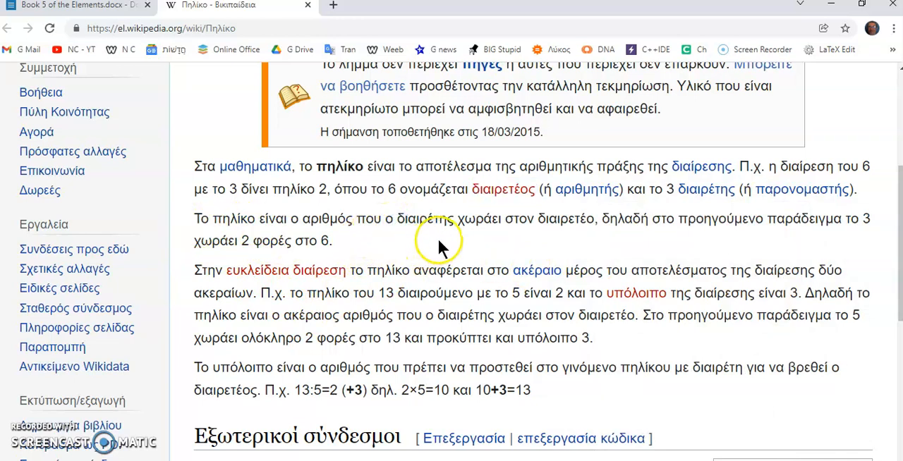
{"action": "mouse_move", "coordinate": [524, 245]}
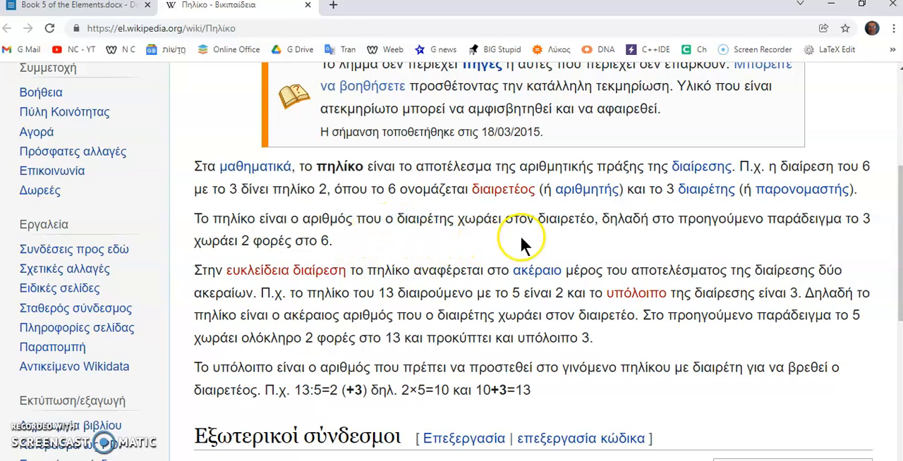
{"action": "mouse_move", "coordinate": [573, 243]}
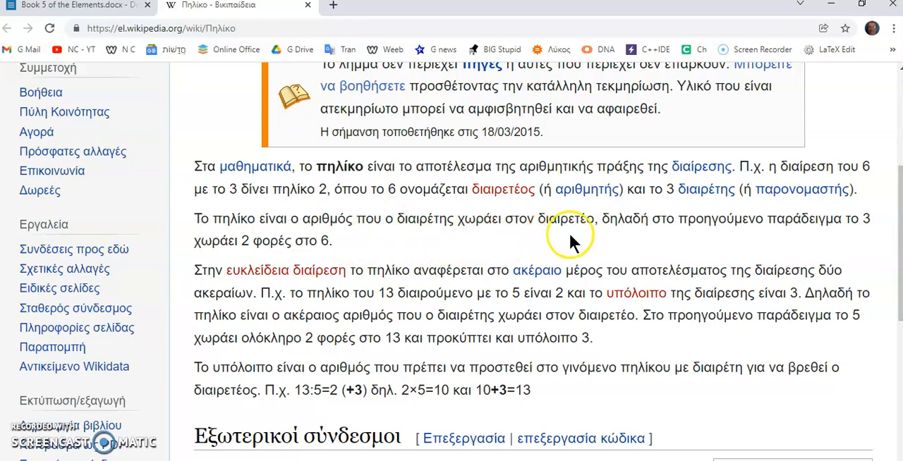
{"action": "mouse_move", "coordinate": [582, 245]}
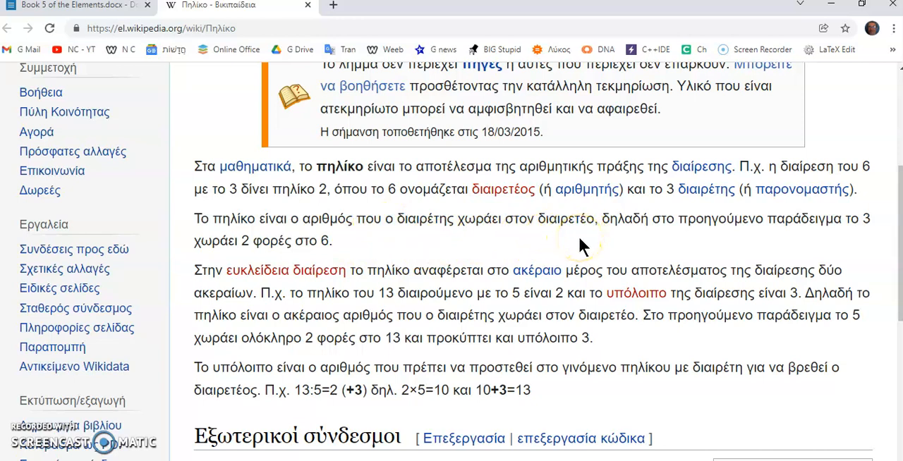
{"action": "mouse_move", "coordinate": [584, 245]}
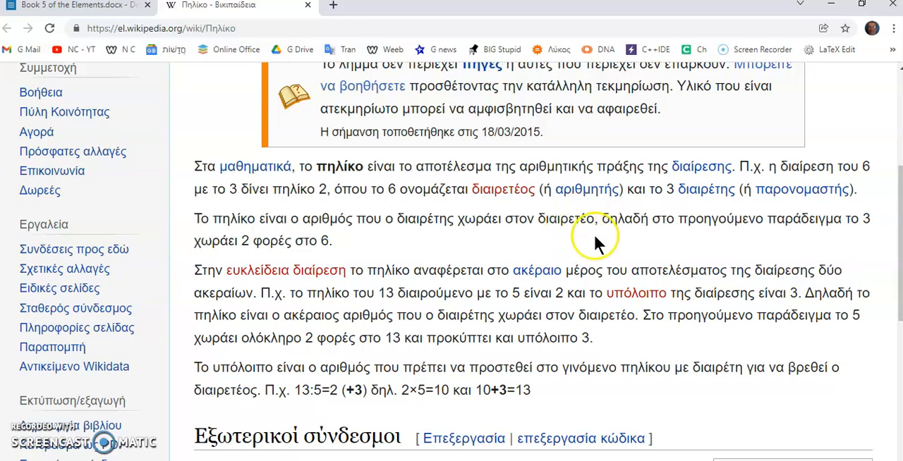
{"action": "mouse_move", "coordinate": [655, 245]}
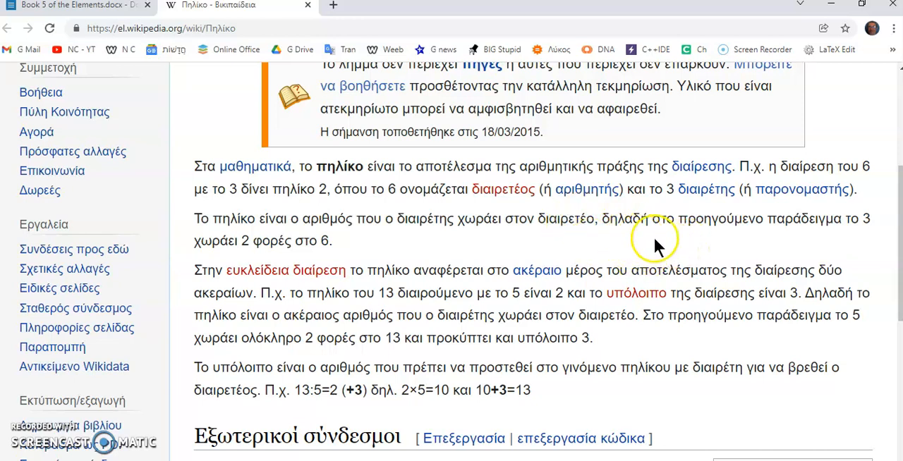
{"action": "mouse_move", "coordinate": [835, 238]}
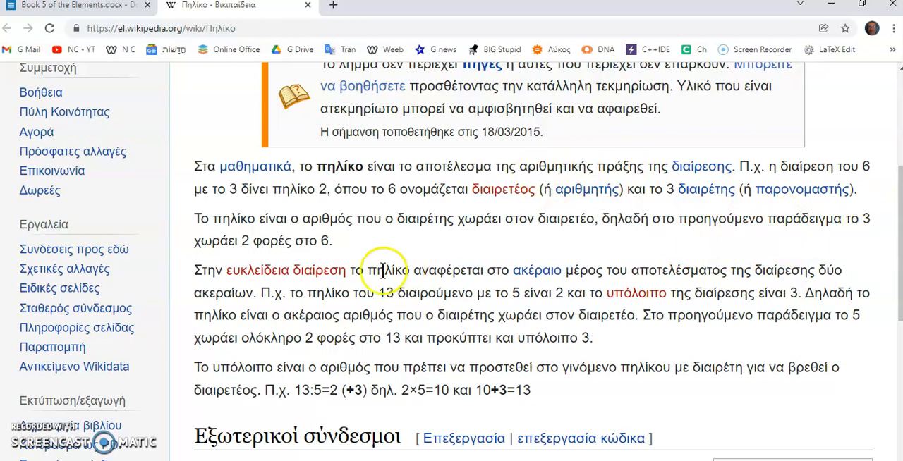
{"action": "mouse_move", "coordinate": [195, 270]}
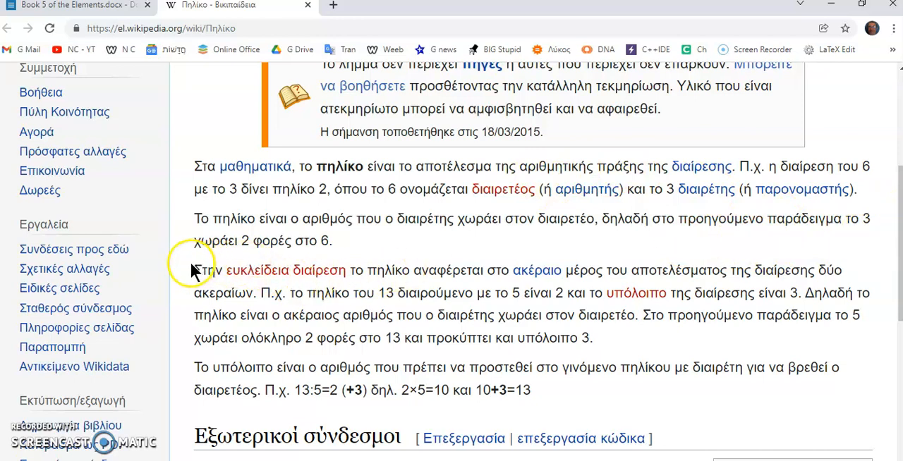
{"action": "mouse_move", "coordinate": [325, 248]}
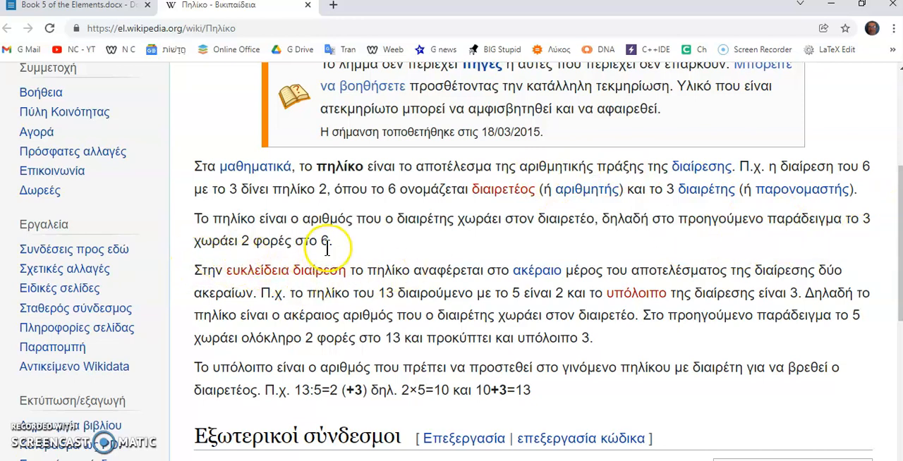
{"action": "mouse_move", "coordinate": [176, 116]}
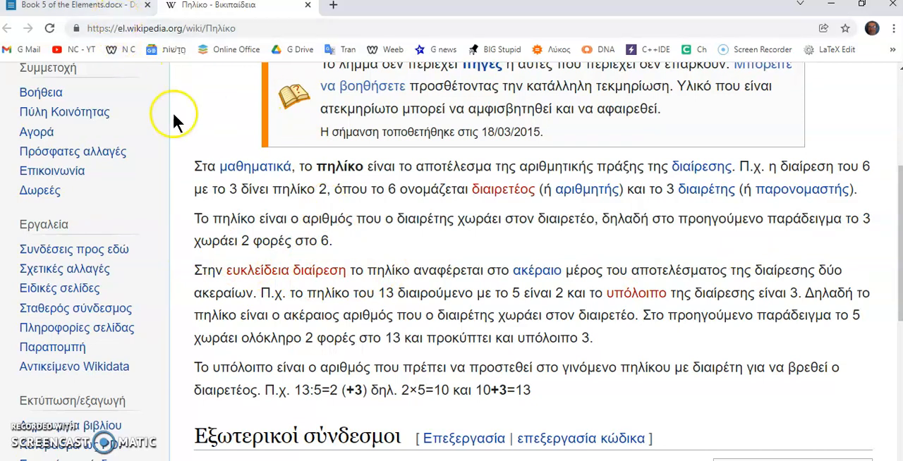
{"action": "mouse_move", "coordinate": [335, 247]}
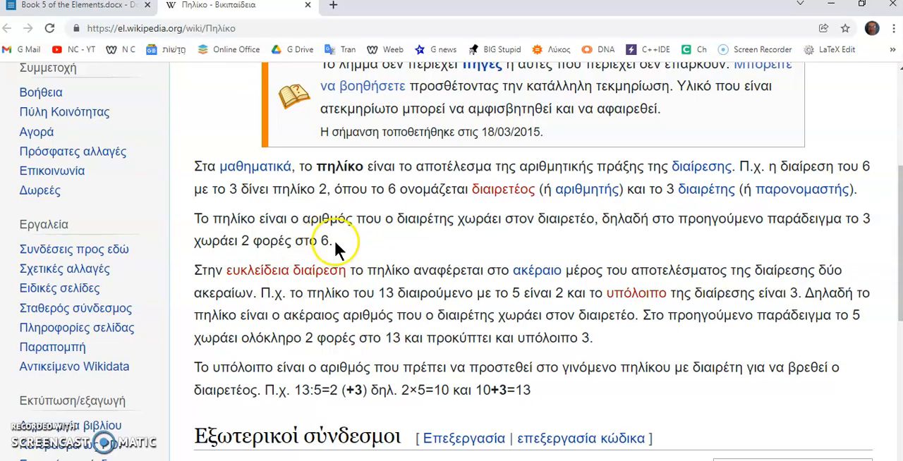
{"action": "mouse_move", "coordinate": [106, 13]}
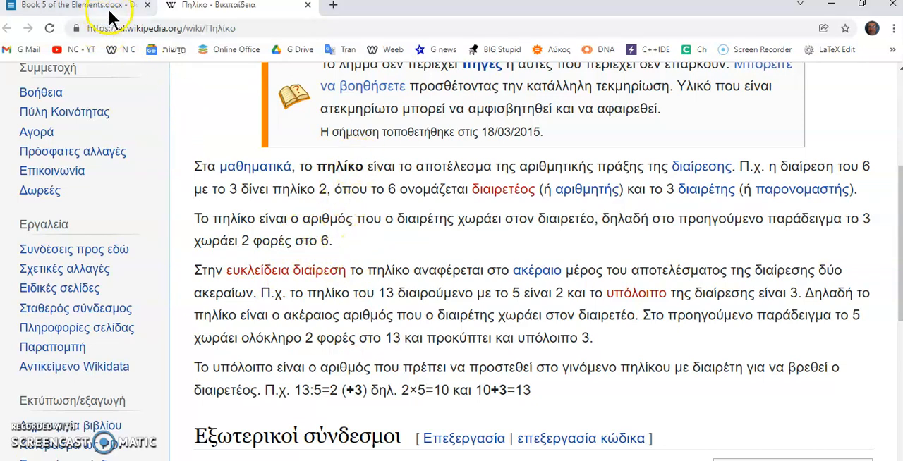
Return to the Book 5 of the Elements document at the quotient/quotientness paragraph
{"action": "left_click", "coordinate": [71, 7]}
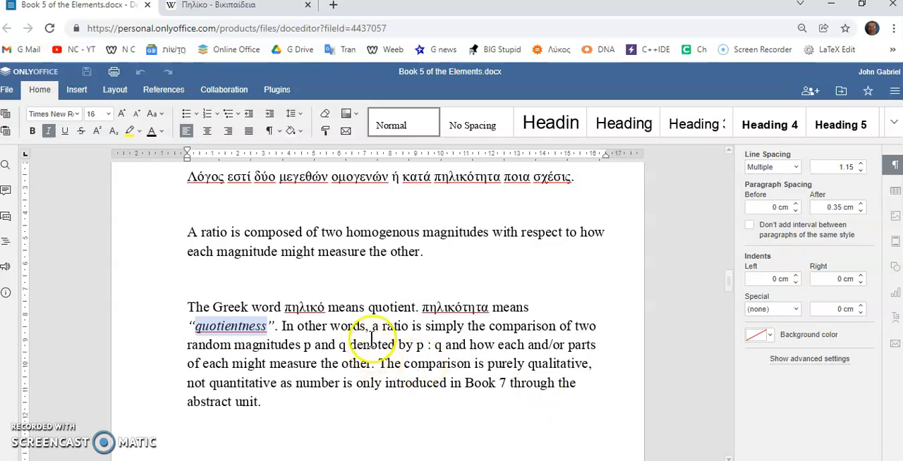
{"action": "mouse_move", "coordinate": [164, 423]}
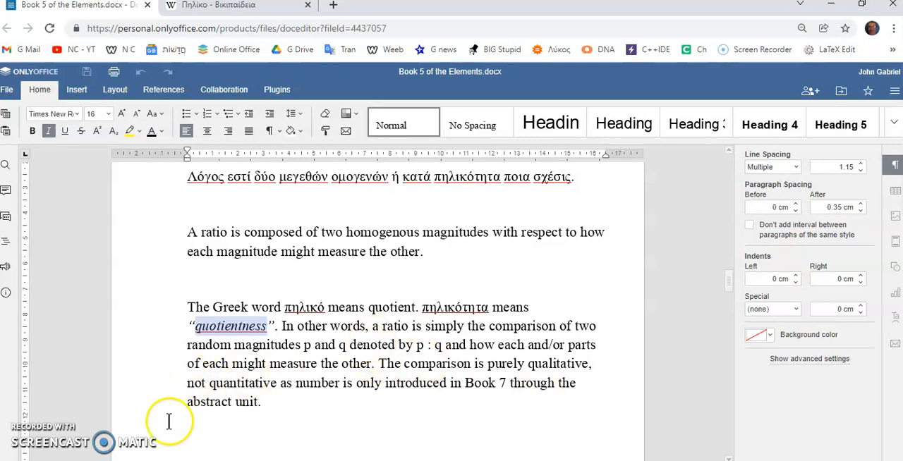
{"action": "mouse_move", "coordinate": [308, 393]}
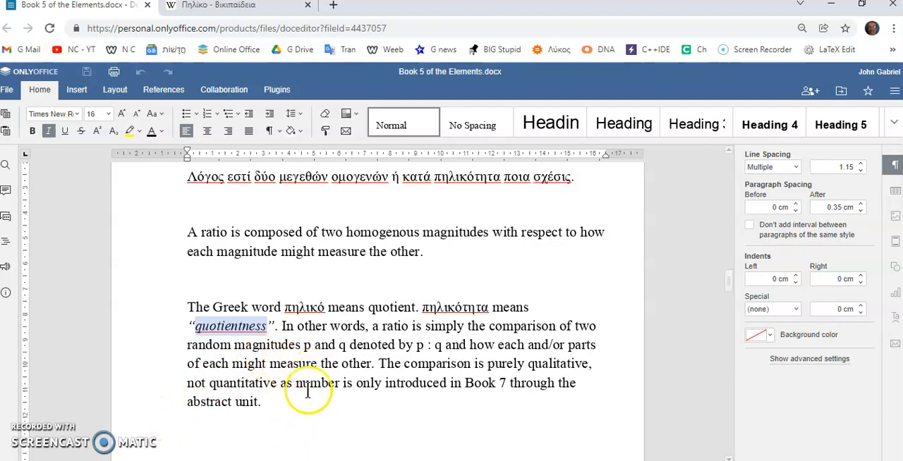
{"action": "mouse_move", "coordinate": [412, 359]}
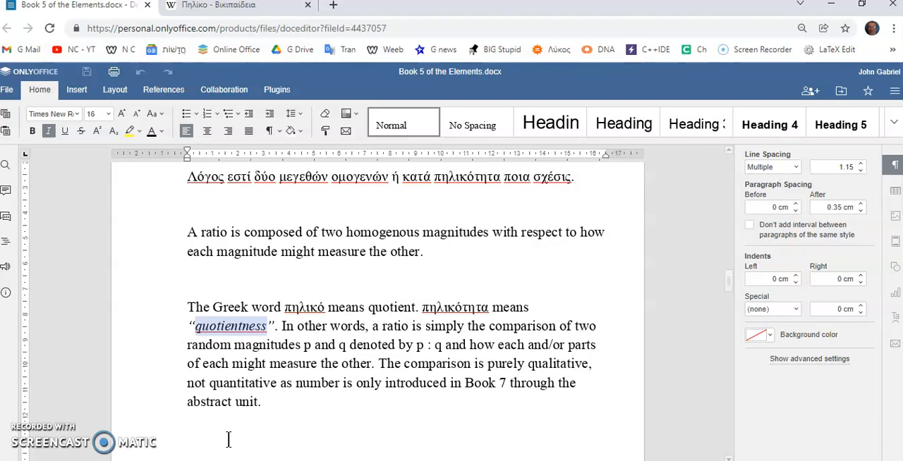
{"action": "mouse_move", "coordinate": [607, 396]}
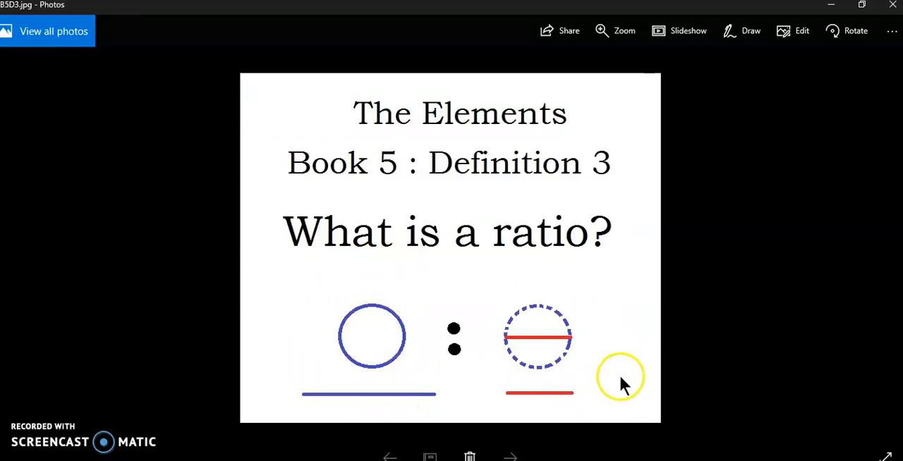
{"action": "mouse_move", "coordinate": [600, 409]}
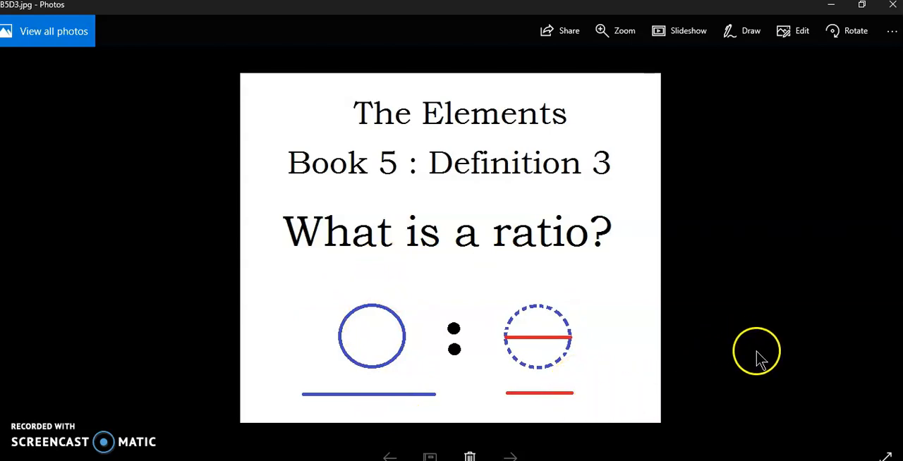
{"action": "mouse_move", "coordinate": [742, 395]}
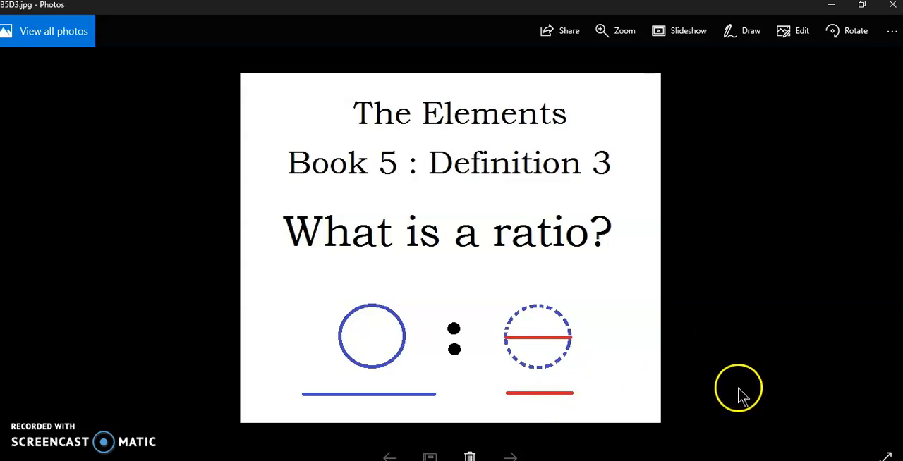
{"action": "mouse_move", "coordinate": [400, 379]}
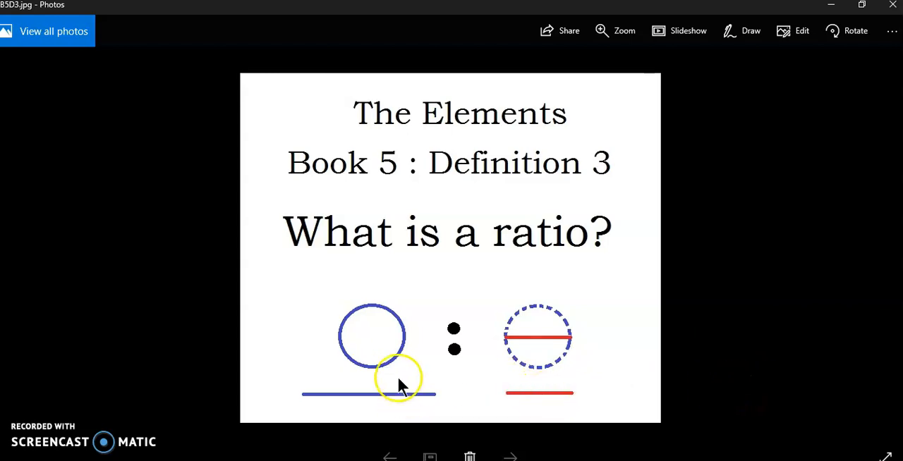
{"action": "mouse_move", "coordinate": [541, 395]}
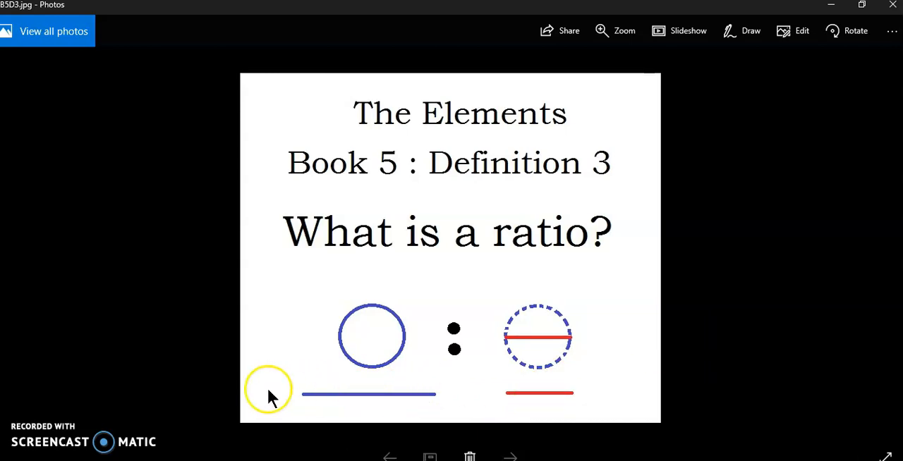
{"action": "mouse_move", "coordinate": [163, 369]}
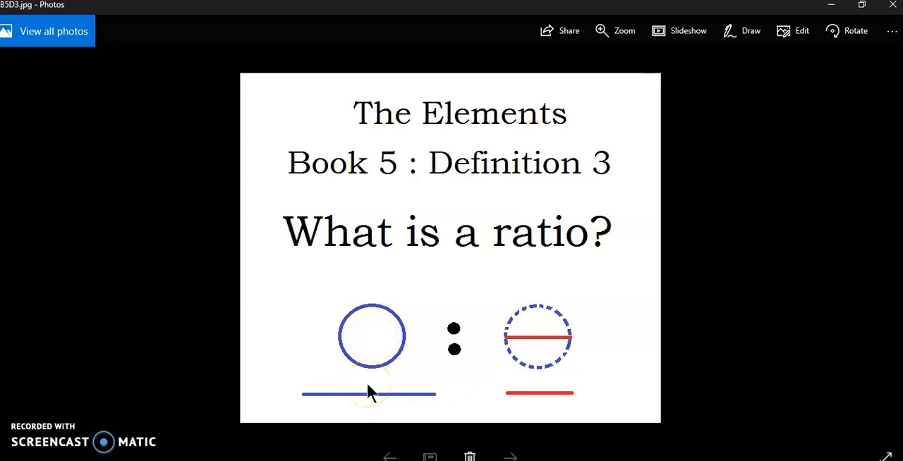
{"action": "mouse_move", "coordinate": [144, 303]}
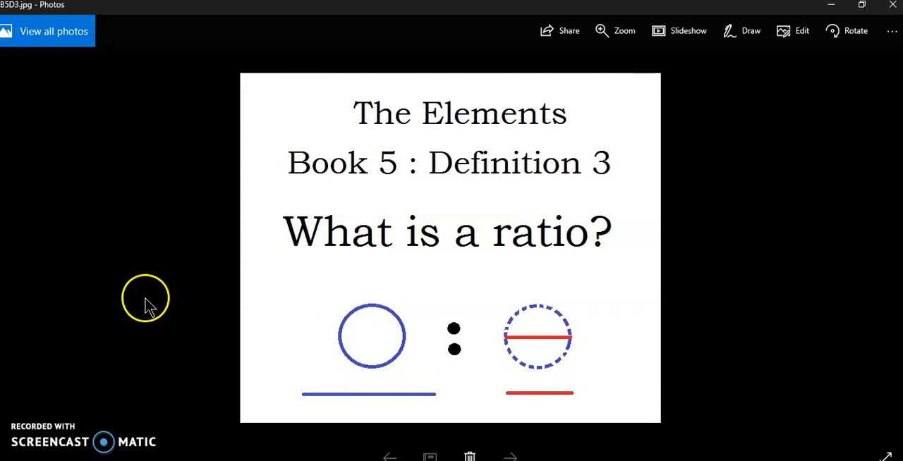
{"action": "mouse_move", "coordinate": [133, 375]}
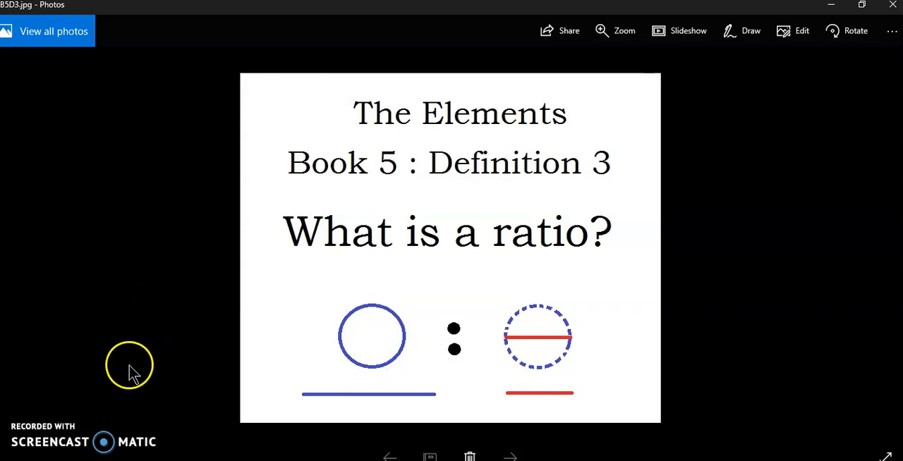
{"action": "mouse_move", "coordinate": [362, 384]}
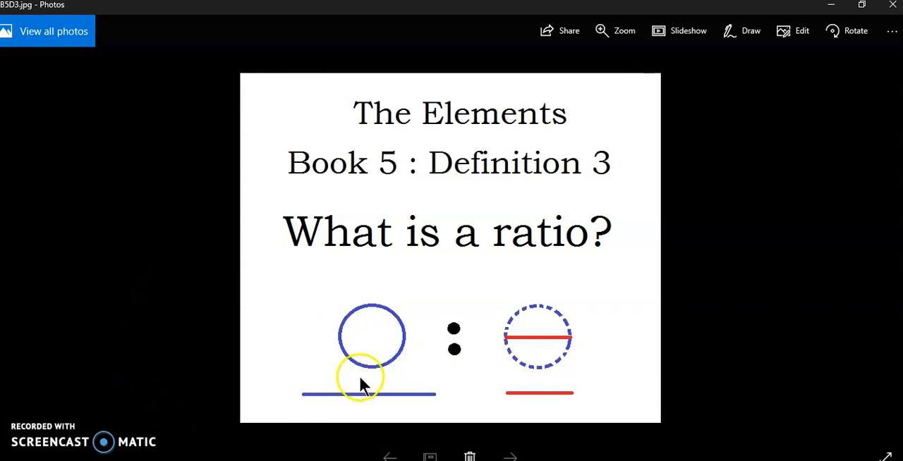